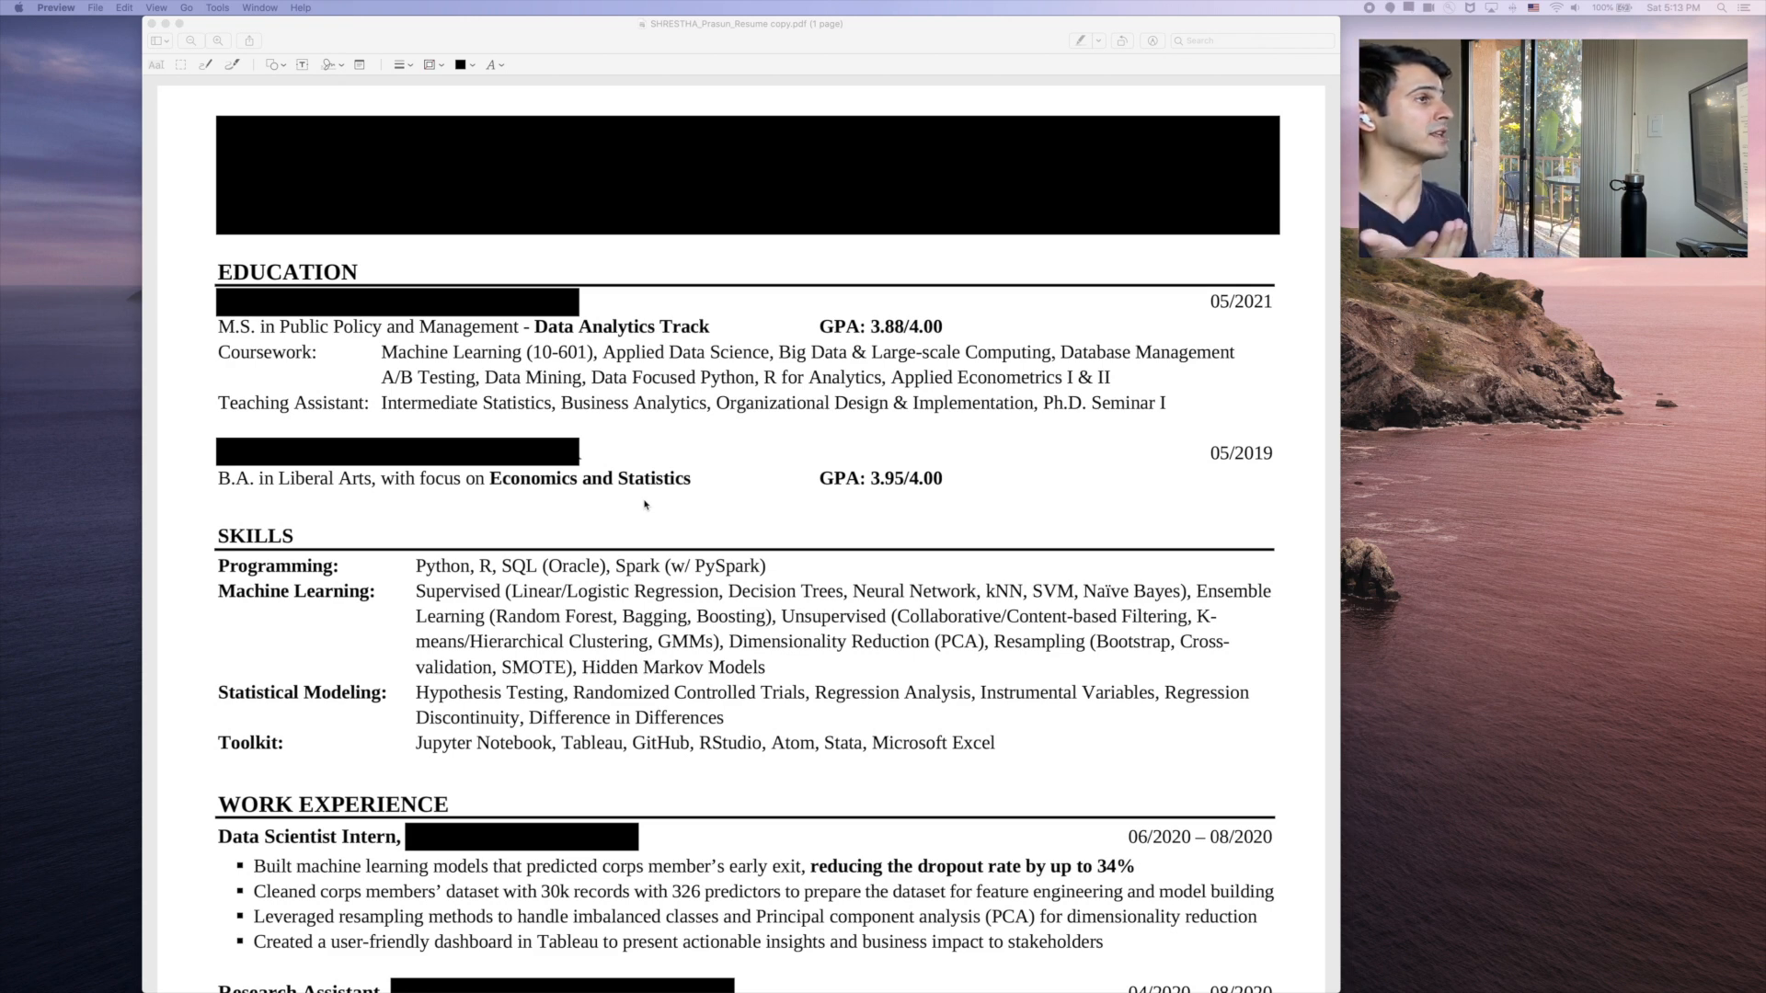
scroll("down", 3)
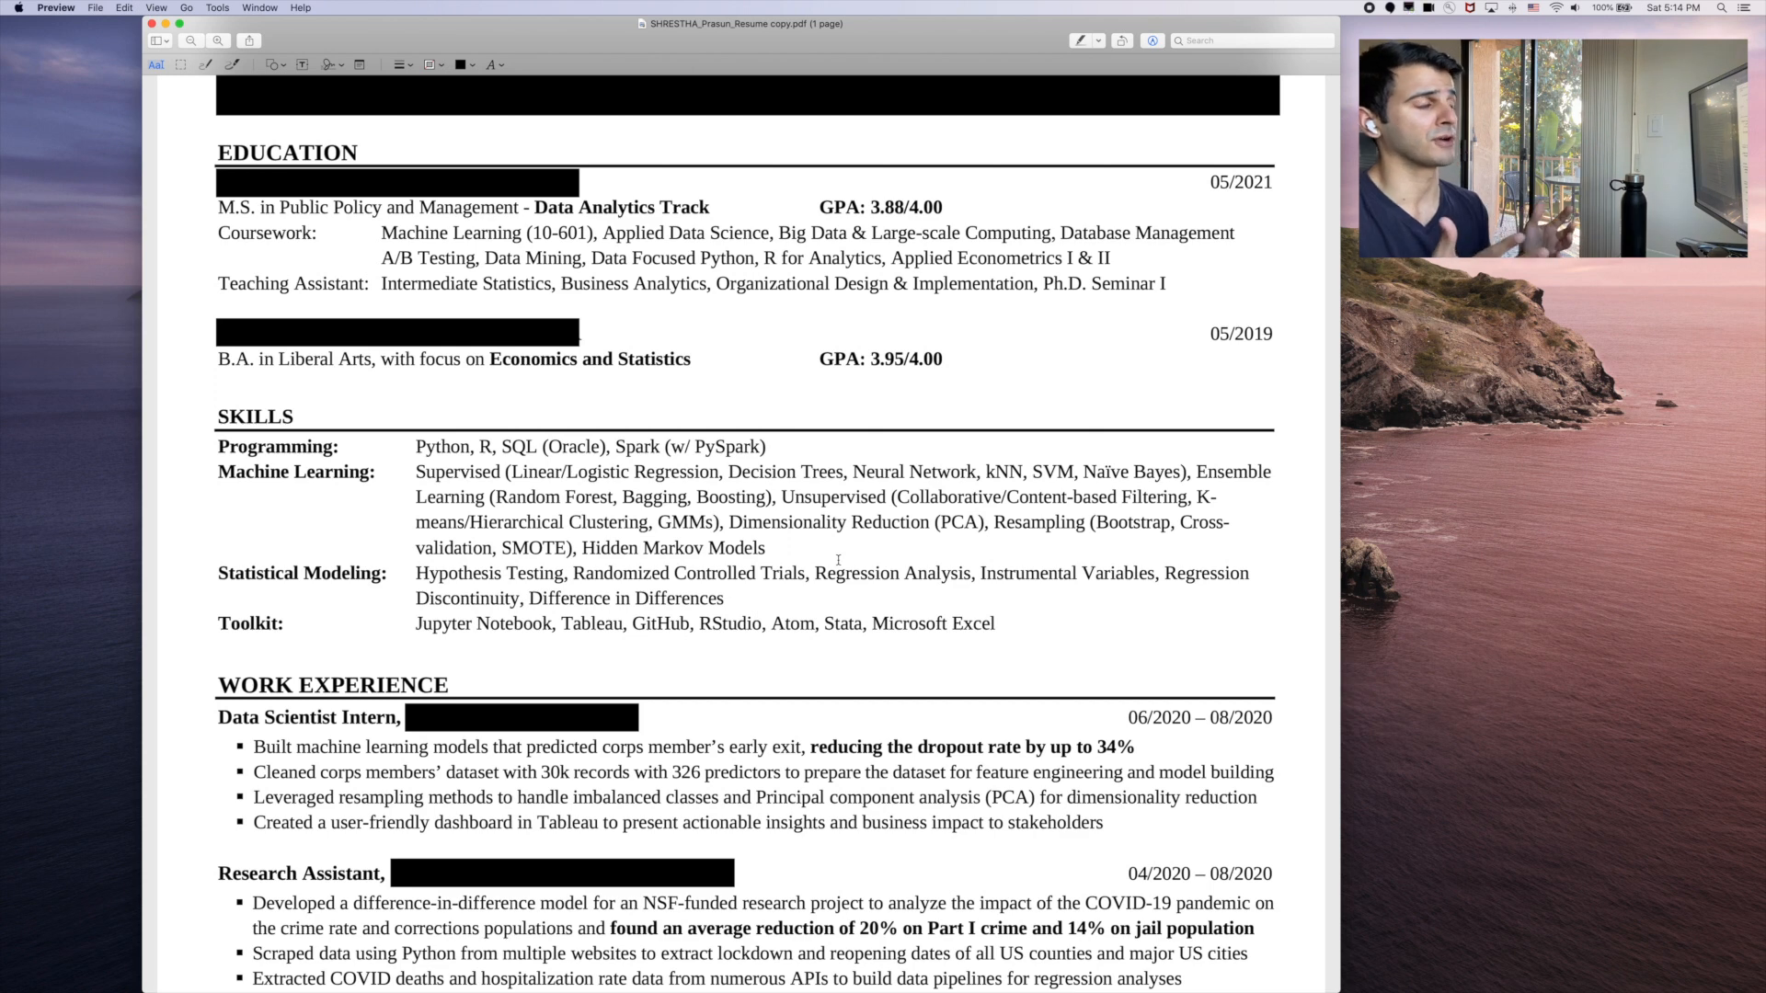
scroll("down", 3)
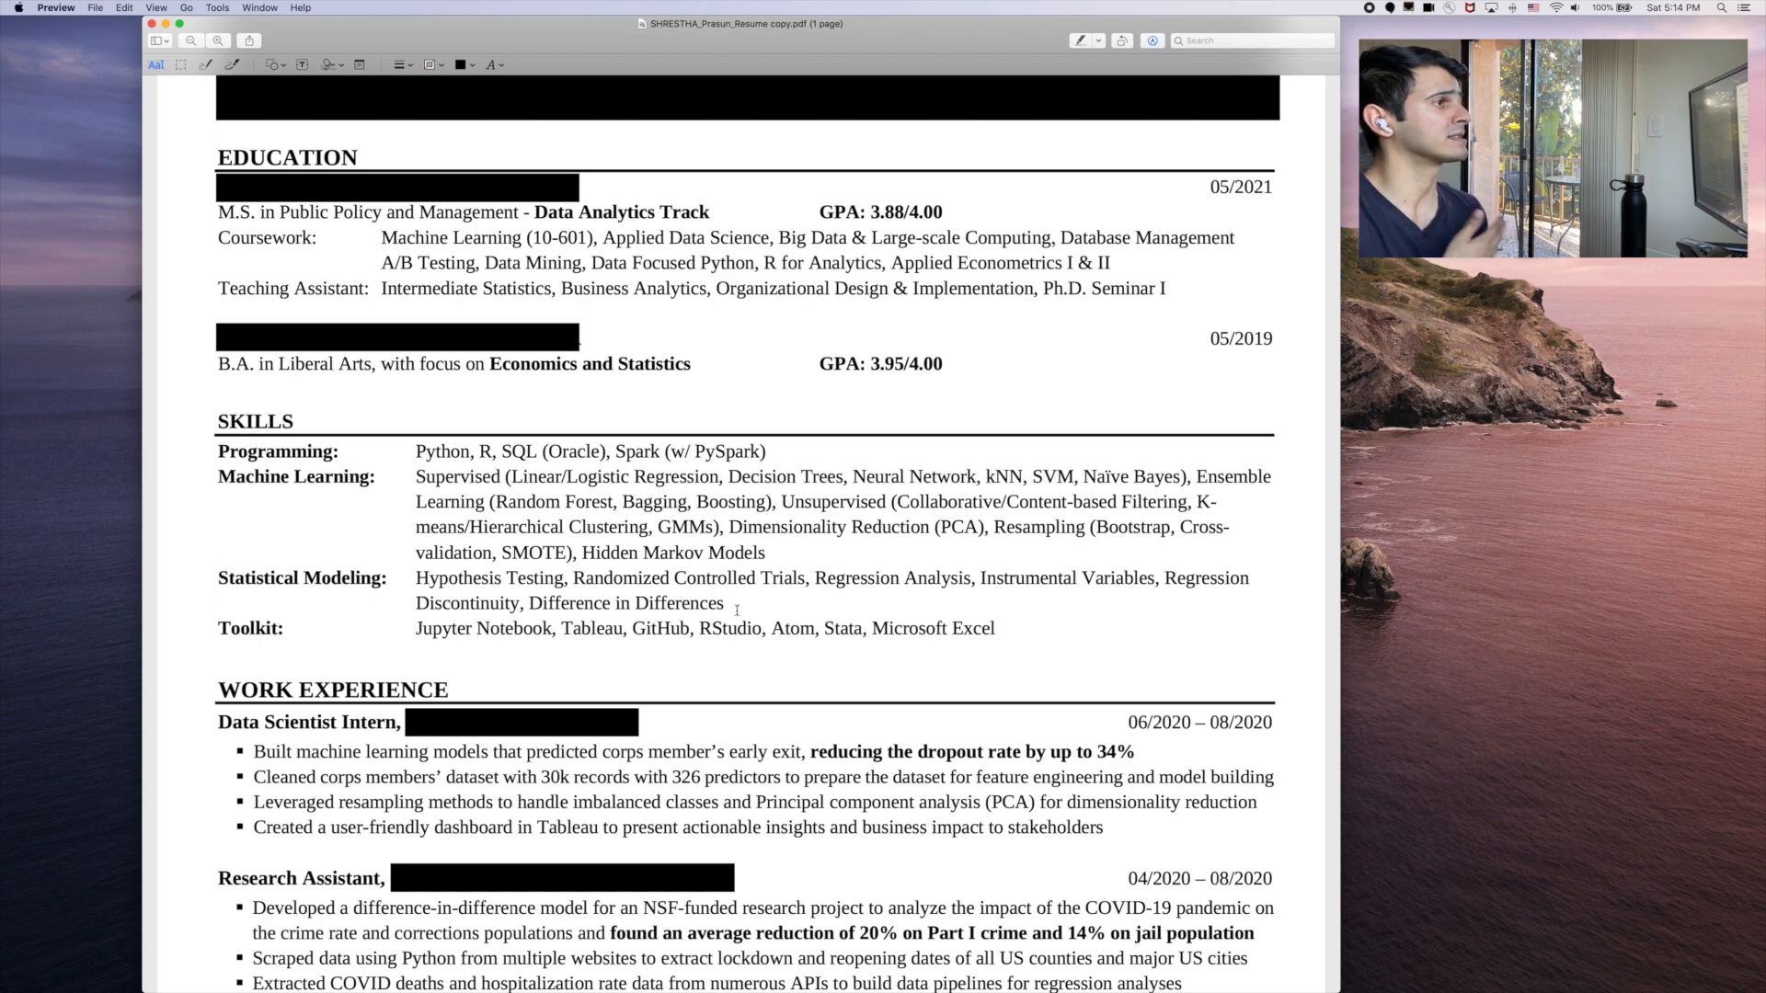
scroll("down", 3)
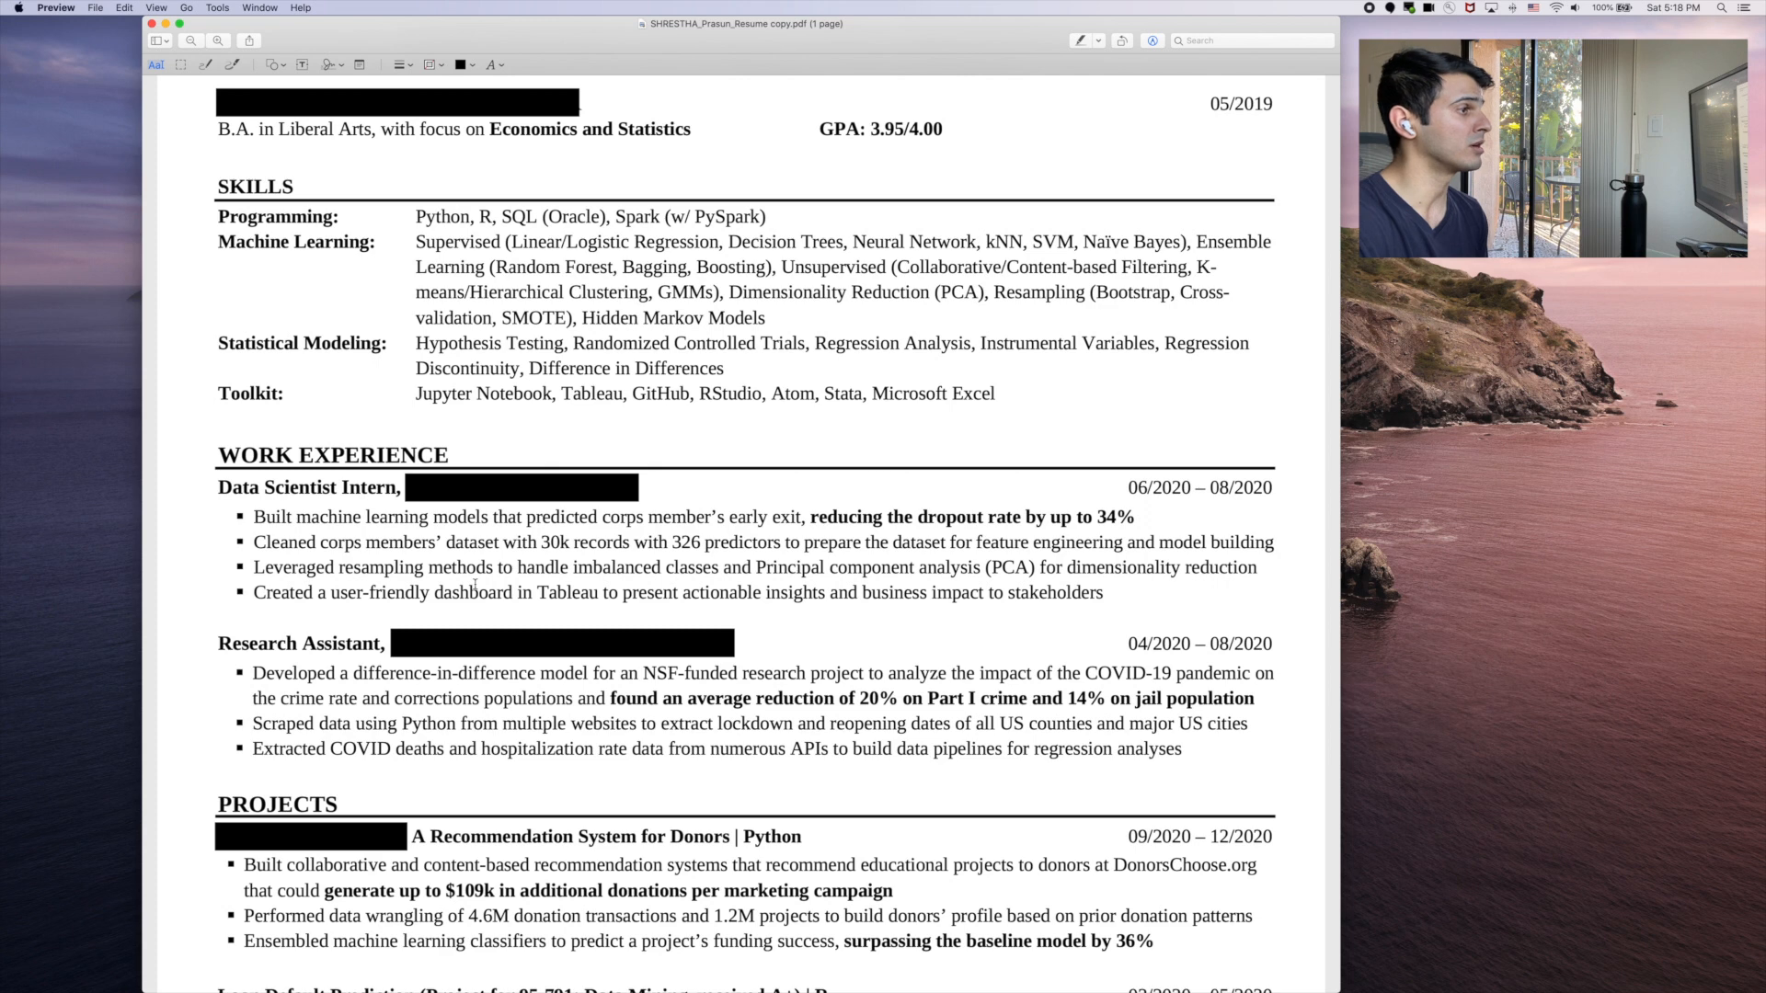
scroll("down", 3)
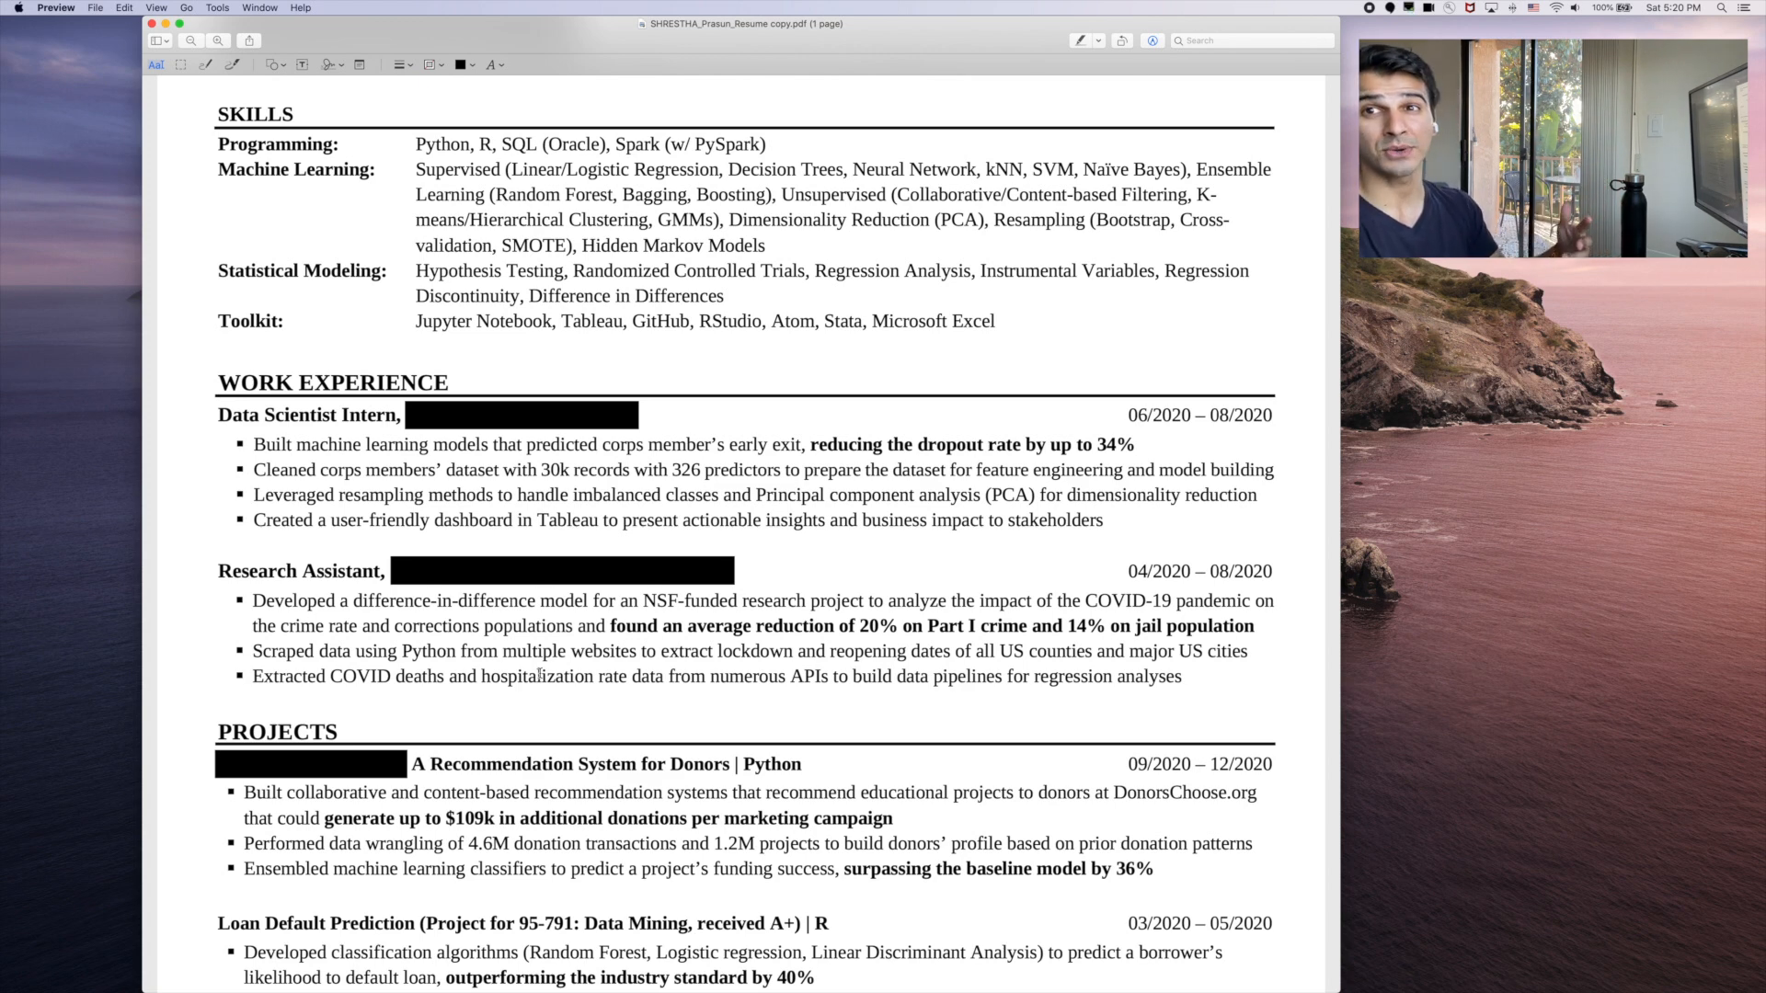
scroll("down", 3)
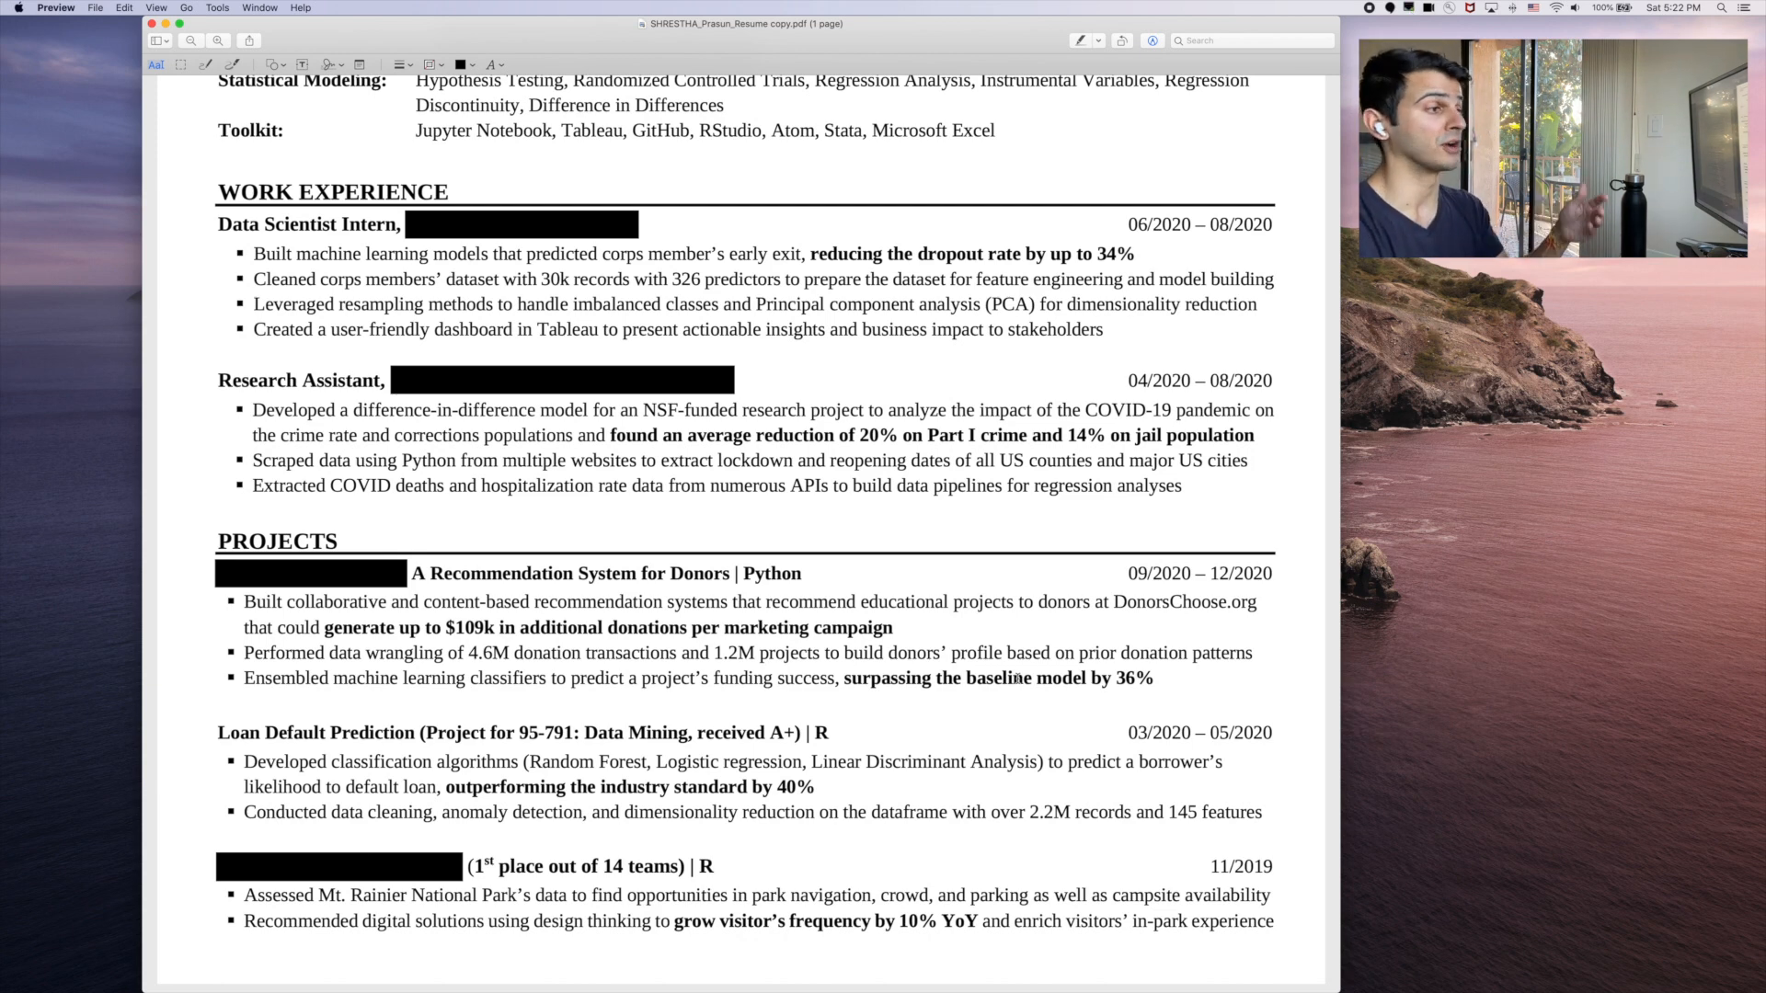